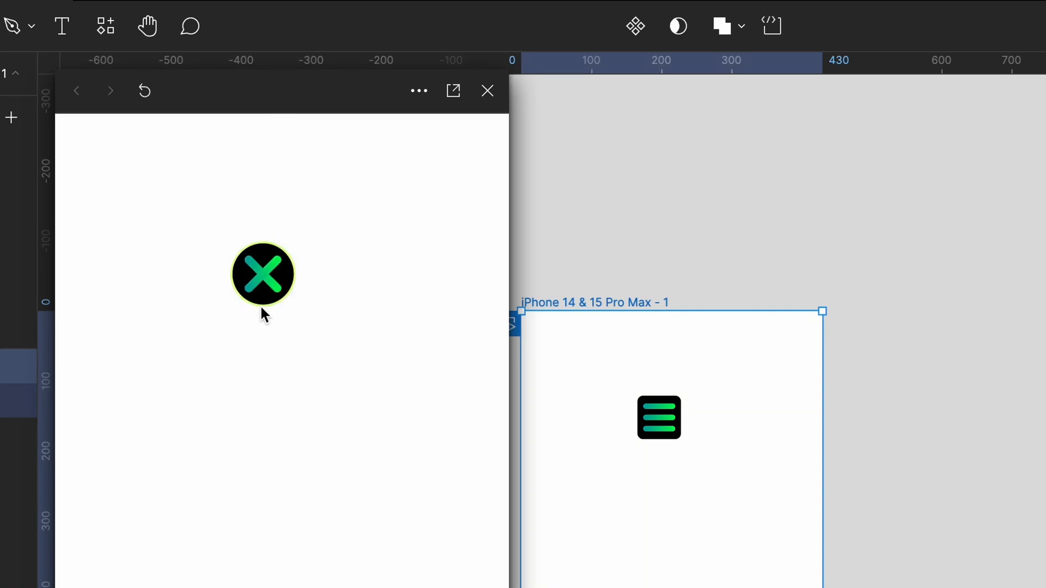
Step: Toggle the menu icon between hamburger bars and the X in the prototype preview
{"action": "left_click", "coordinate": [261, 274]}
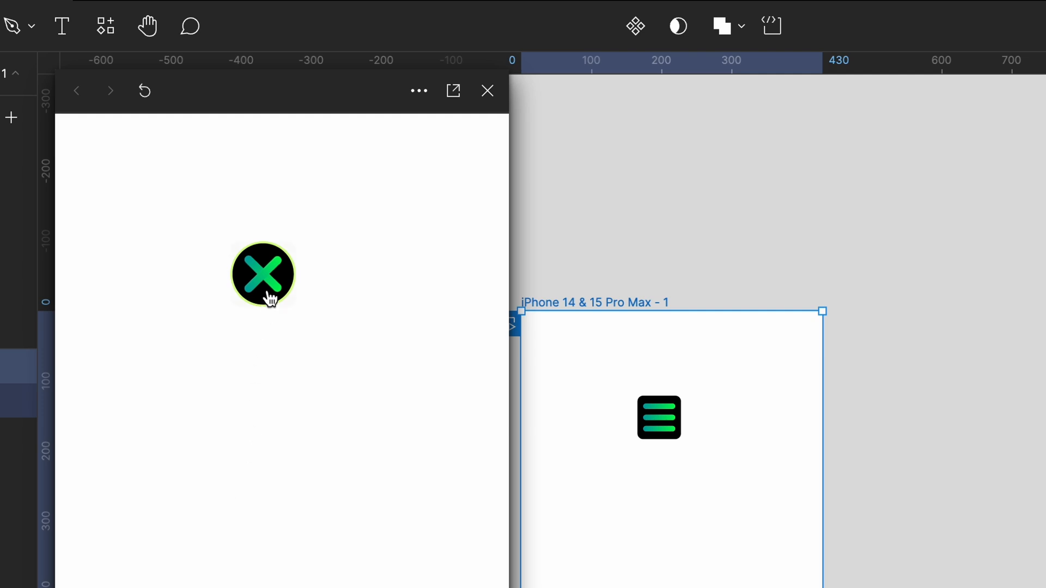
{"action": "left_click", "coordinate": [488, 91]}
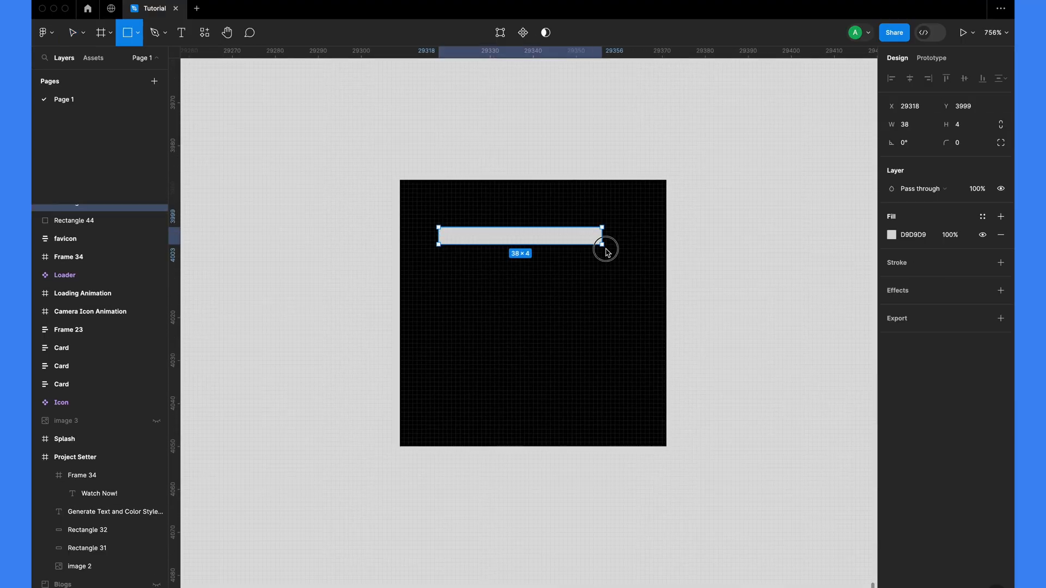
Step: Draw a 46×7 bar in the black square with a teal-to-green linear gradient fill
{"action": "left_click", "coordinate": [891, 235]}
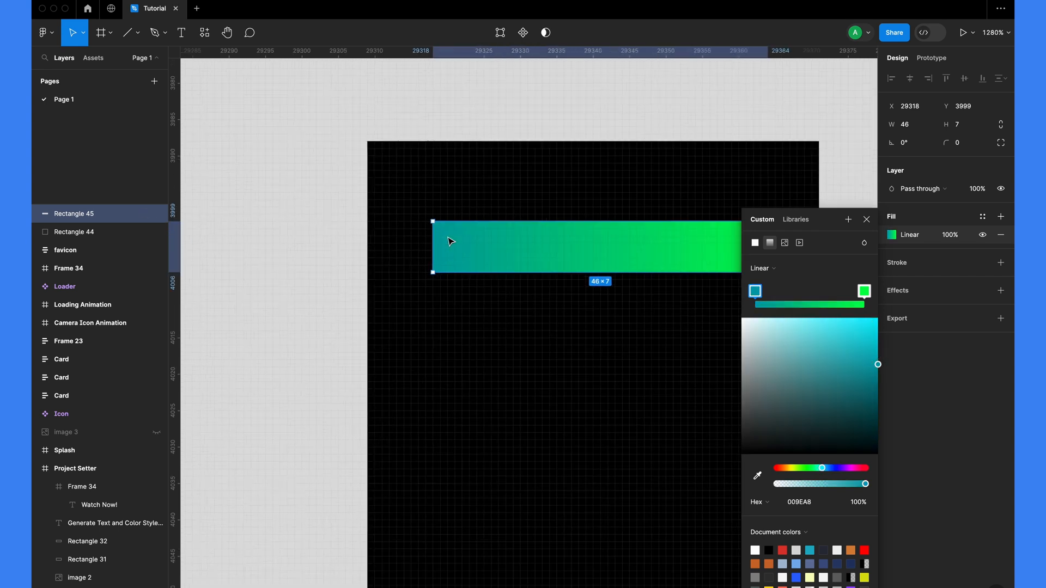
{"action": "left_click", "coordinate": [957, 142]}
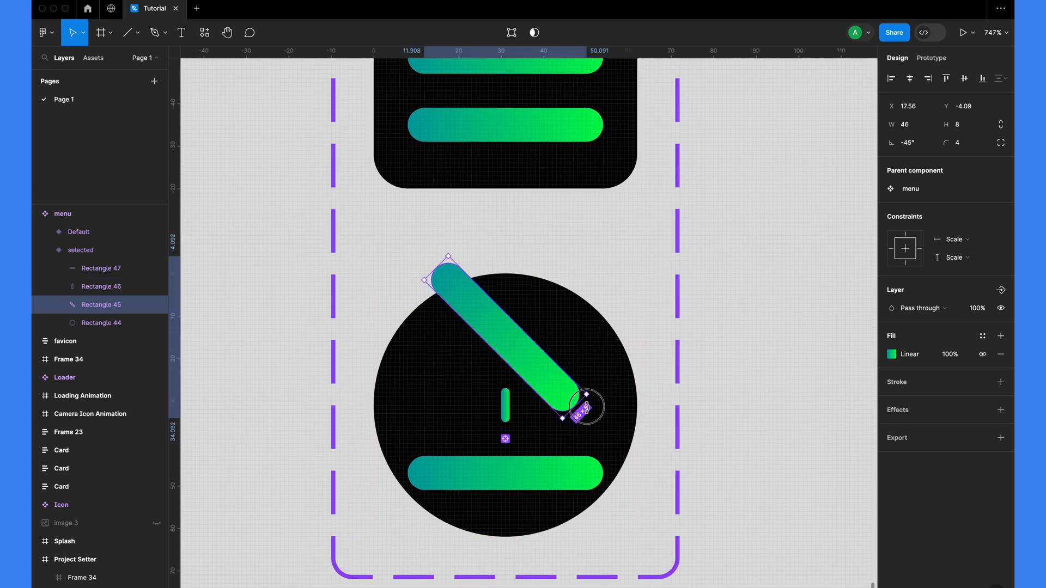
Step: Rotate the gradient bars to −45° and 45° and center them in the circle
{"action": "left_click", "coordinate": [505, 473]}
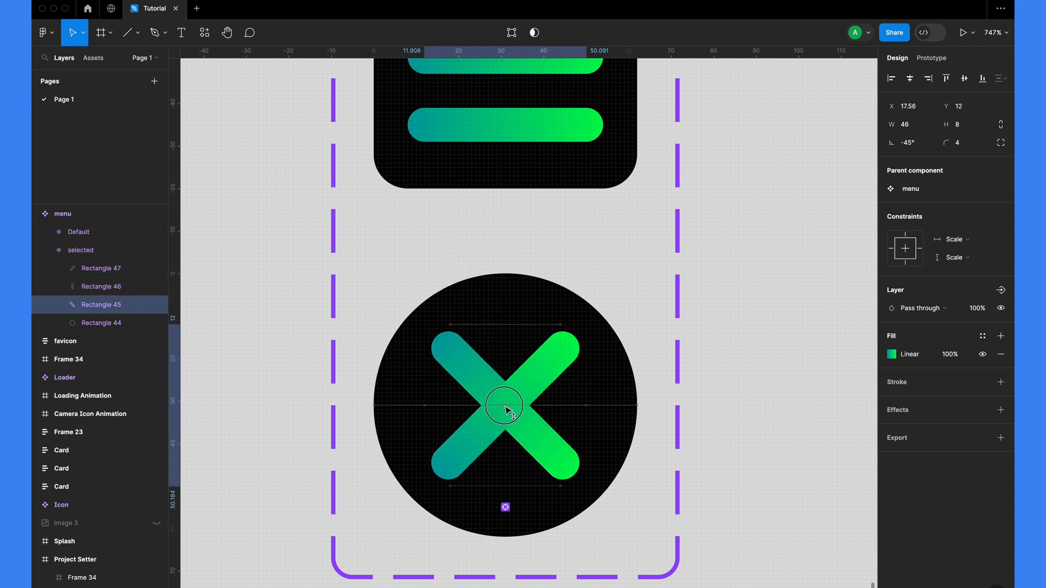
{"action": "left_click", "coordinate": [737, 315]}
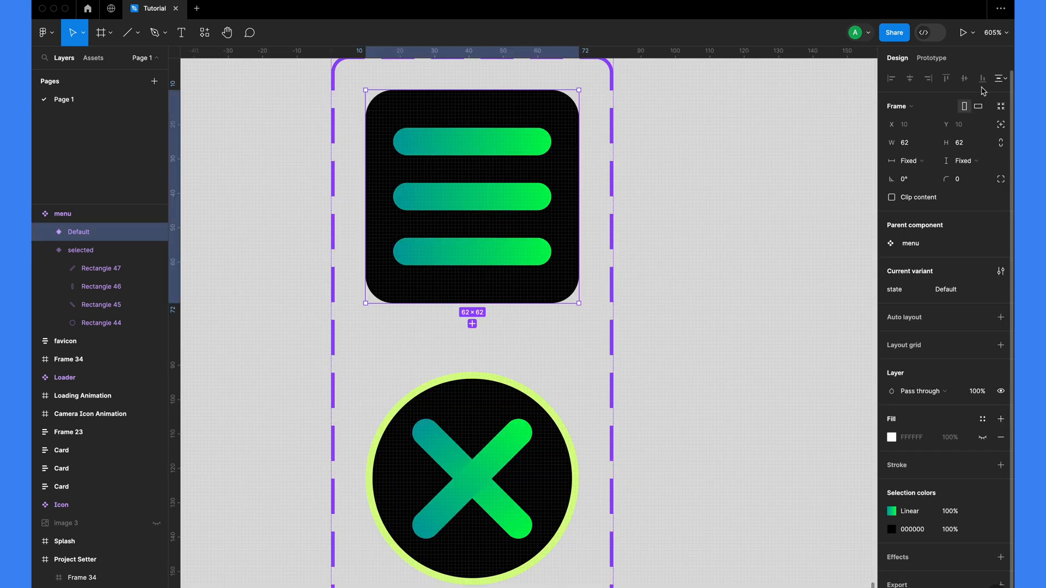
Step: Give the Default variant an On click smart-animate to selected with 1000ms custom spring
{"action": "left_click", "coordinate": [930, 58]}
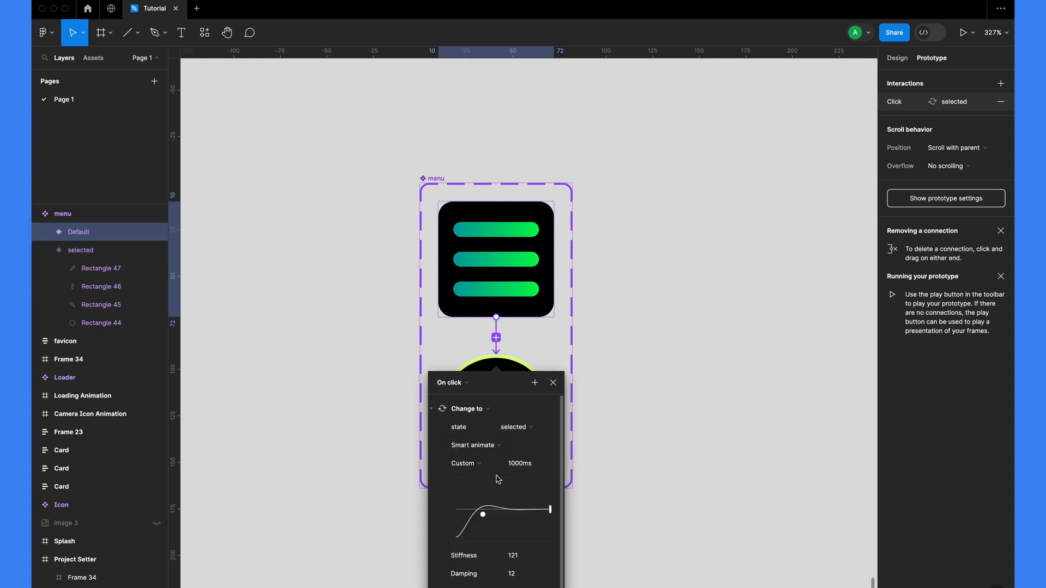
{"action": "left_click", "coordinate": [464, 464]}
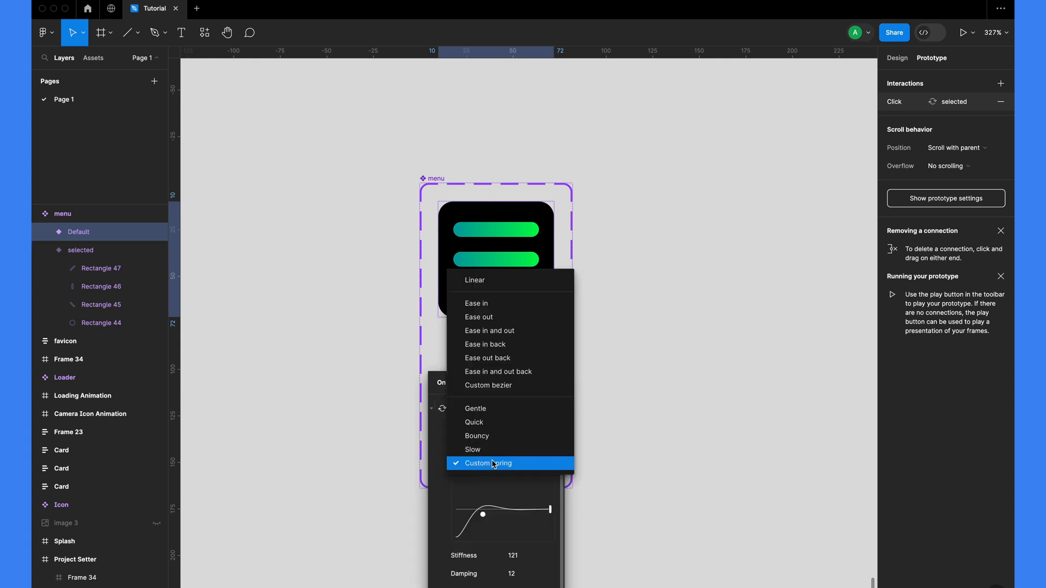
{"action": "left_click", "coordinate": [488, 463]}
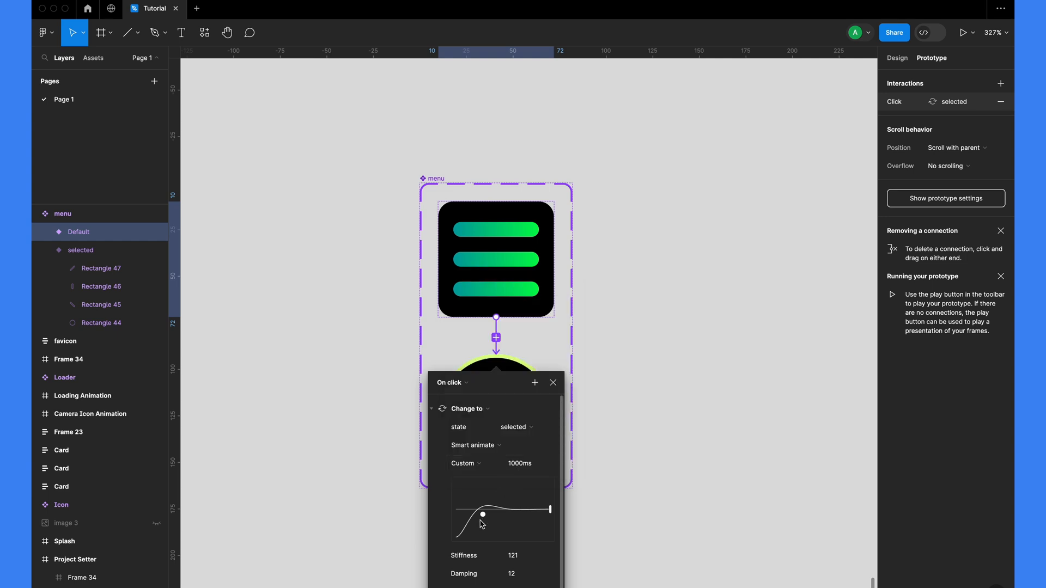